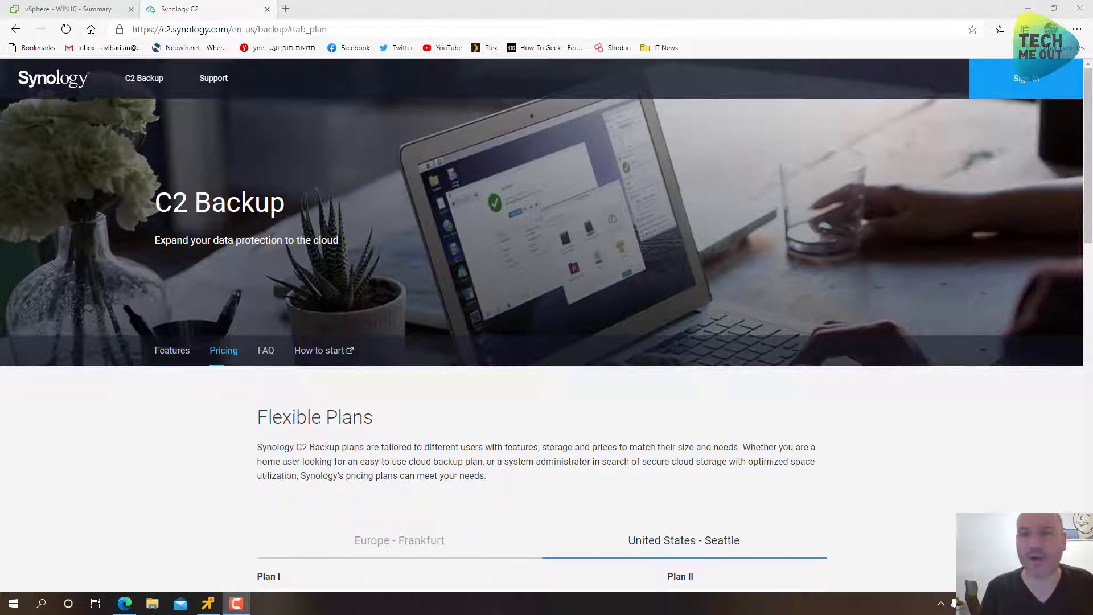
Search the Package Center for 'hyper' to locate the Hyper Backup package
scroll(down, 3)
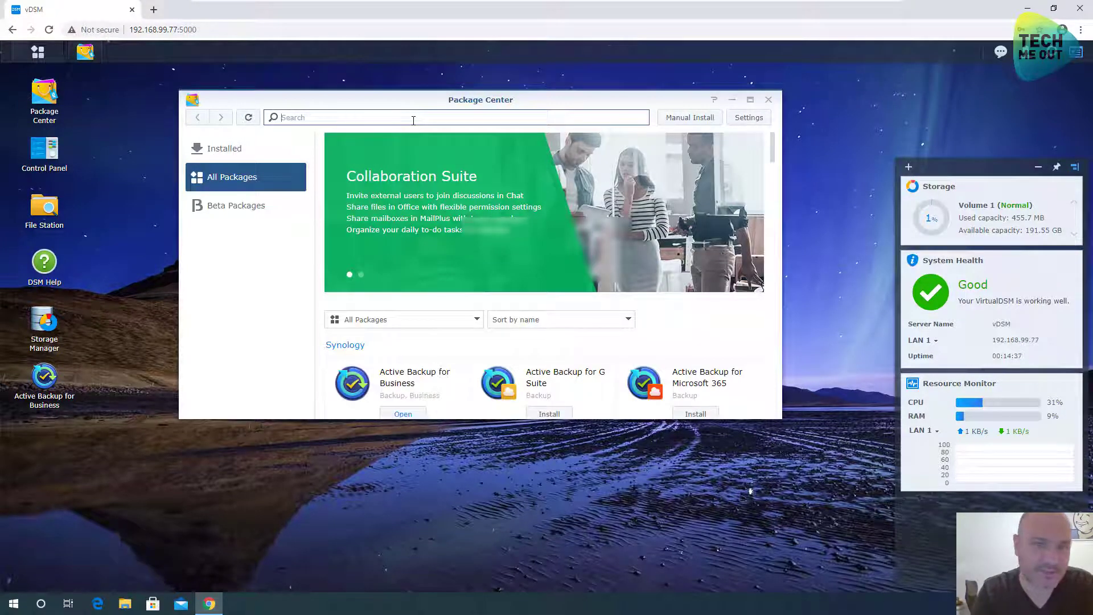
text(hyper)
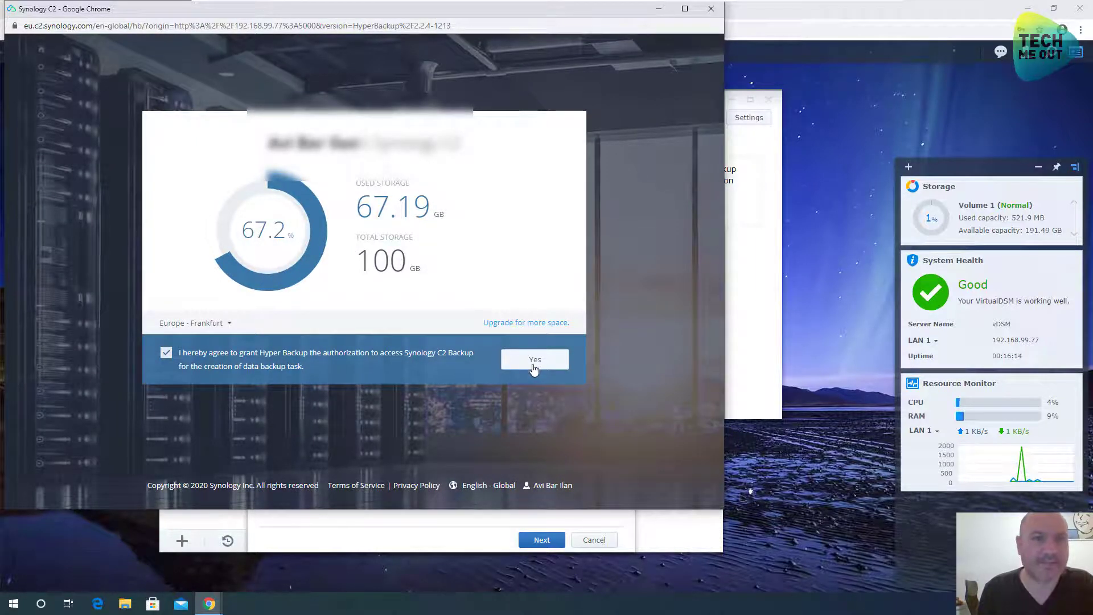
Confirm with Yes that Hyper Backup may access the Synology C2 storage
click(534, 358)
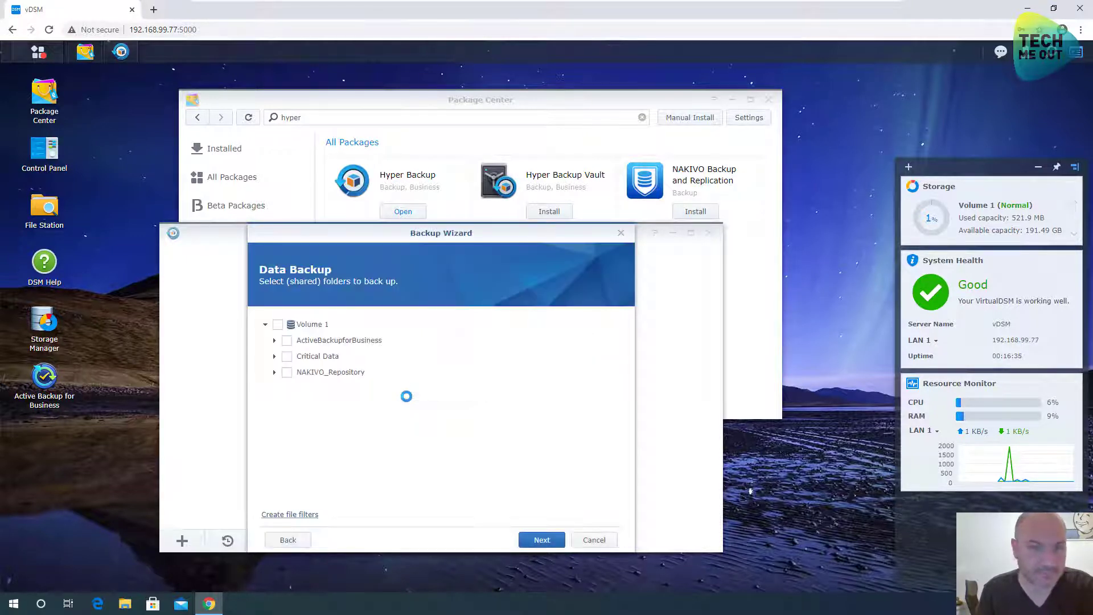
click(541, 538)
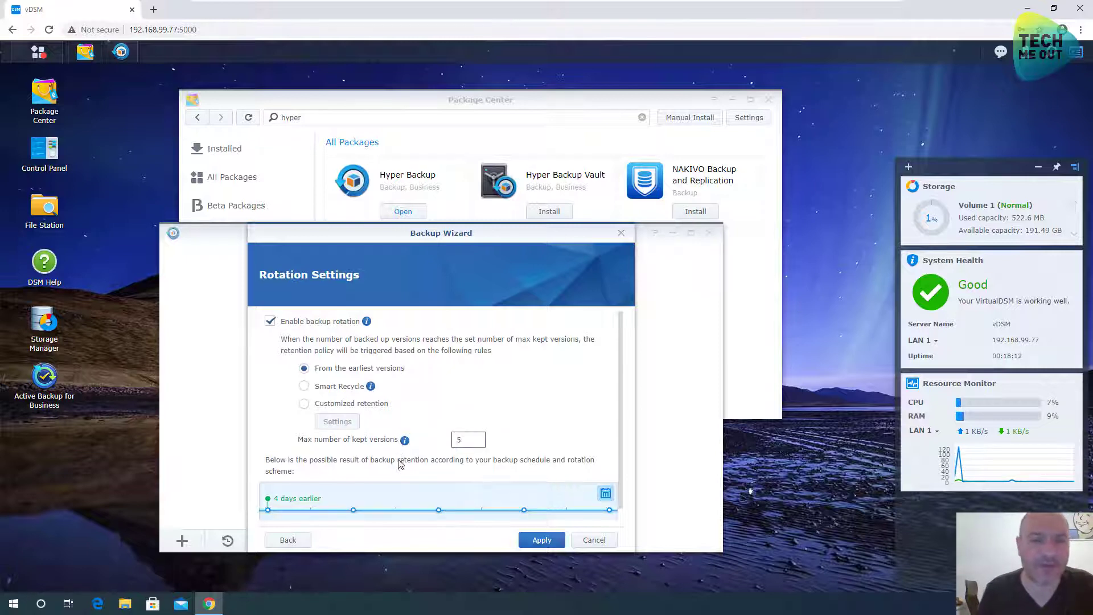
mouse_move(370, 386)
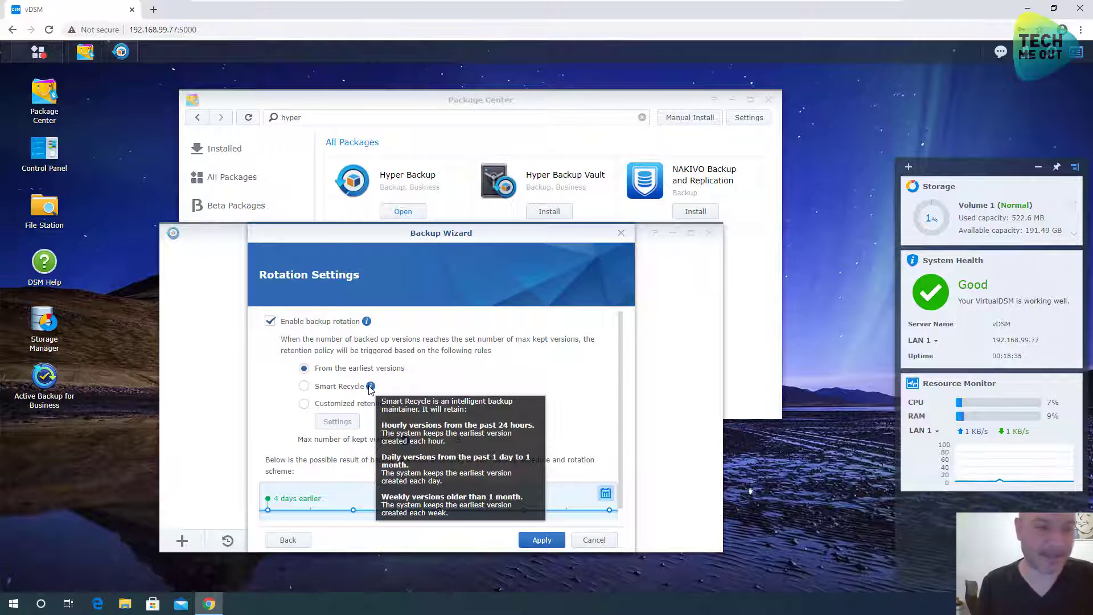
Apply the rotation settings, keeping versions from the earliest, to finish the task
click(541, 538)
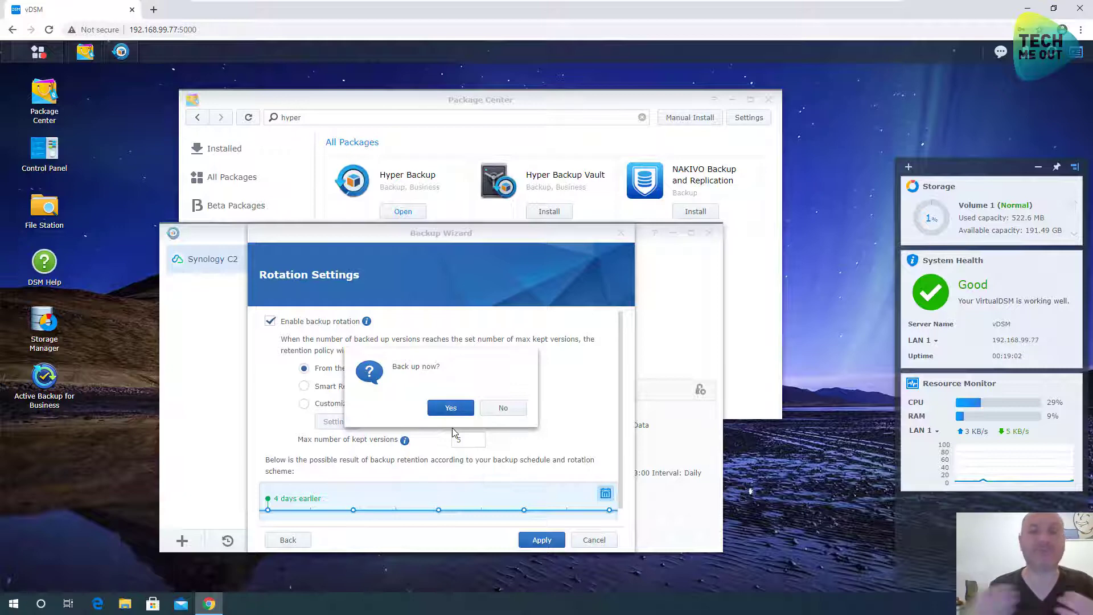
Answer Yes to start the new task's first backup to Synology C2 immediately
click(451, 407)
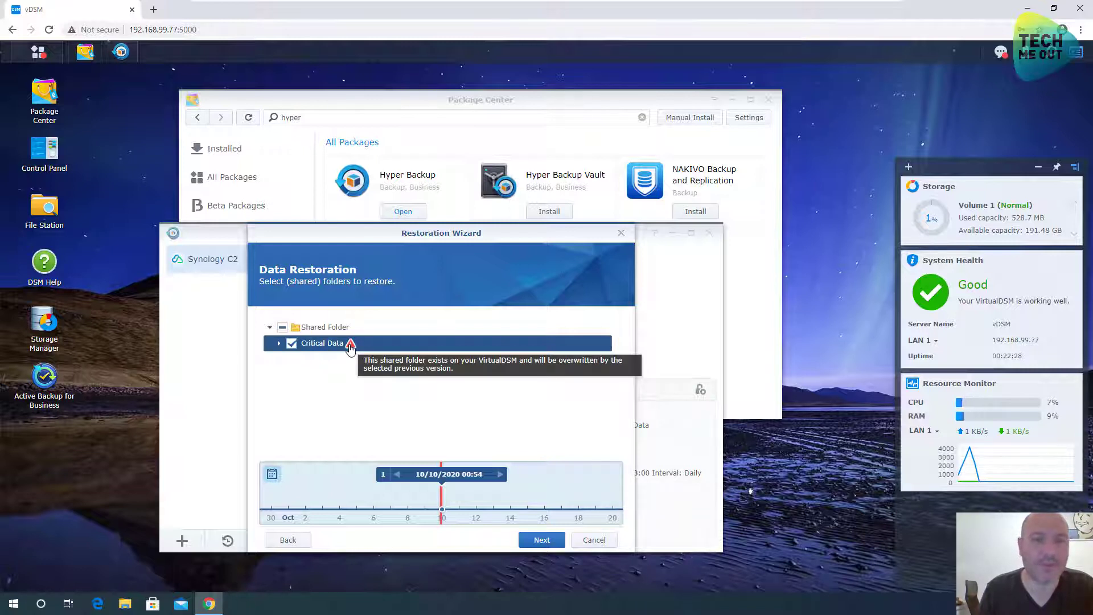
Proceed to restore the Critical Data shared folder from the 10/10/2020 version
click(541, 538)
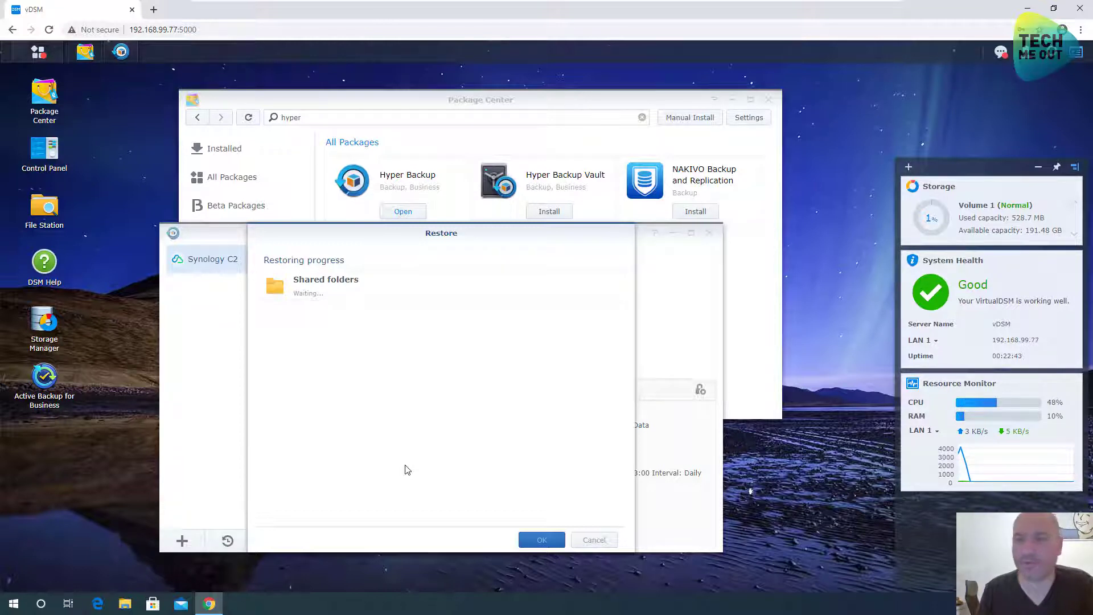